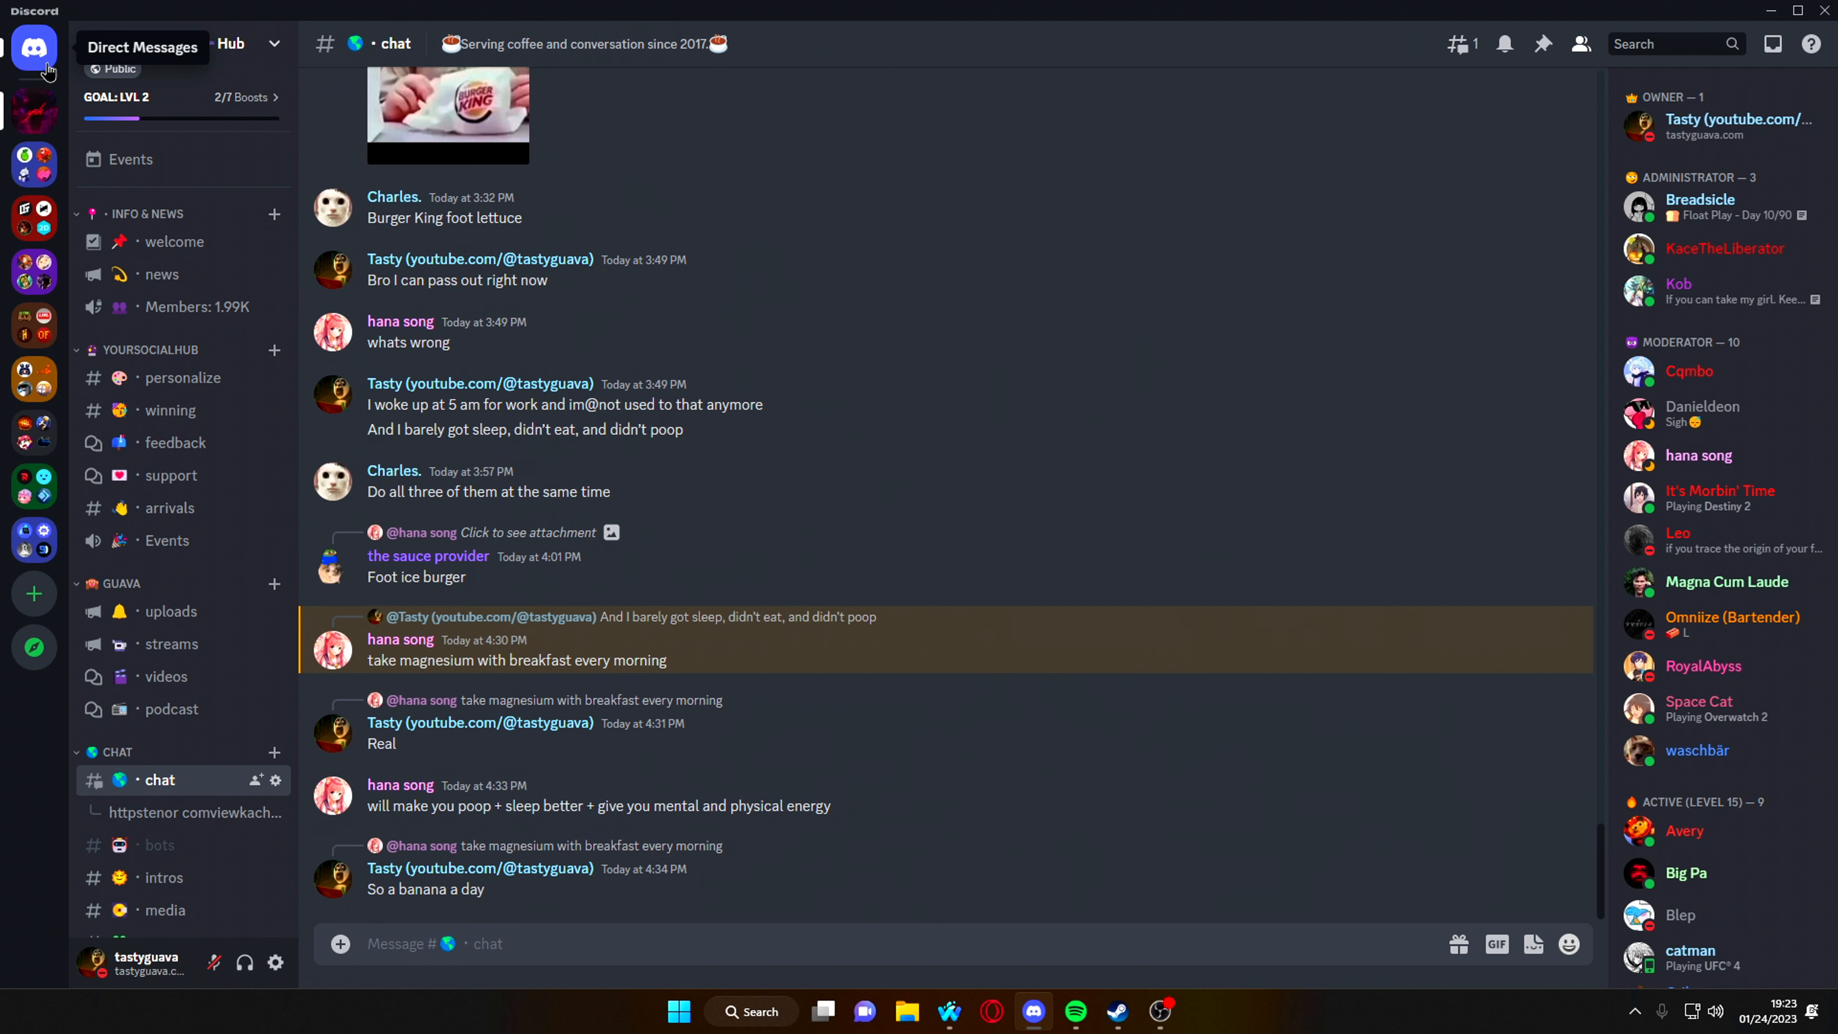
- Unlock the hidden startup sound via the Discord home logo, then reload the app with Ctrl+R
click(35, 49)
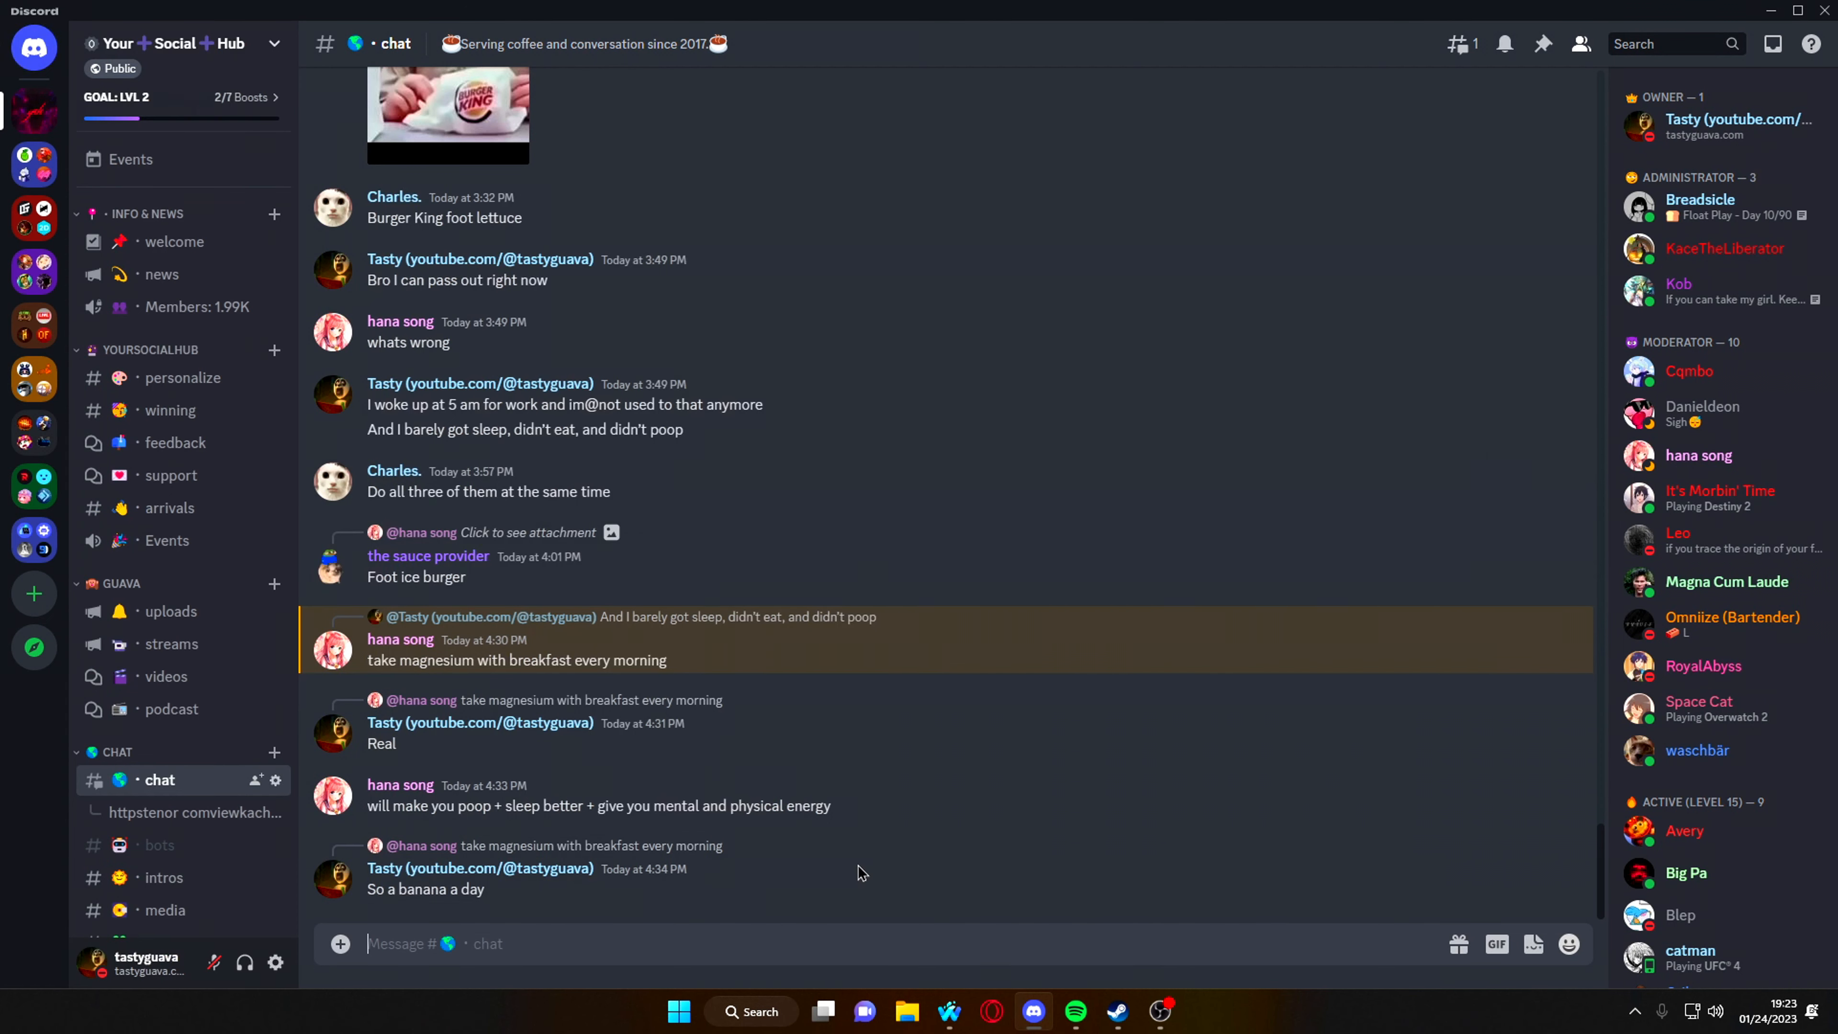
click(1034, 1012)
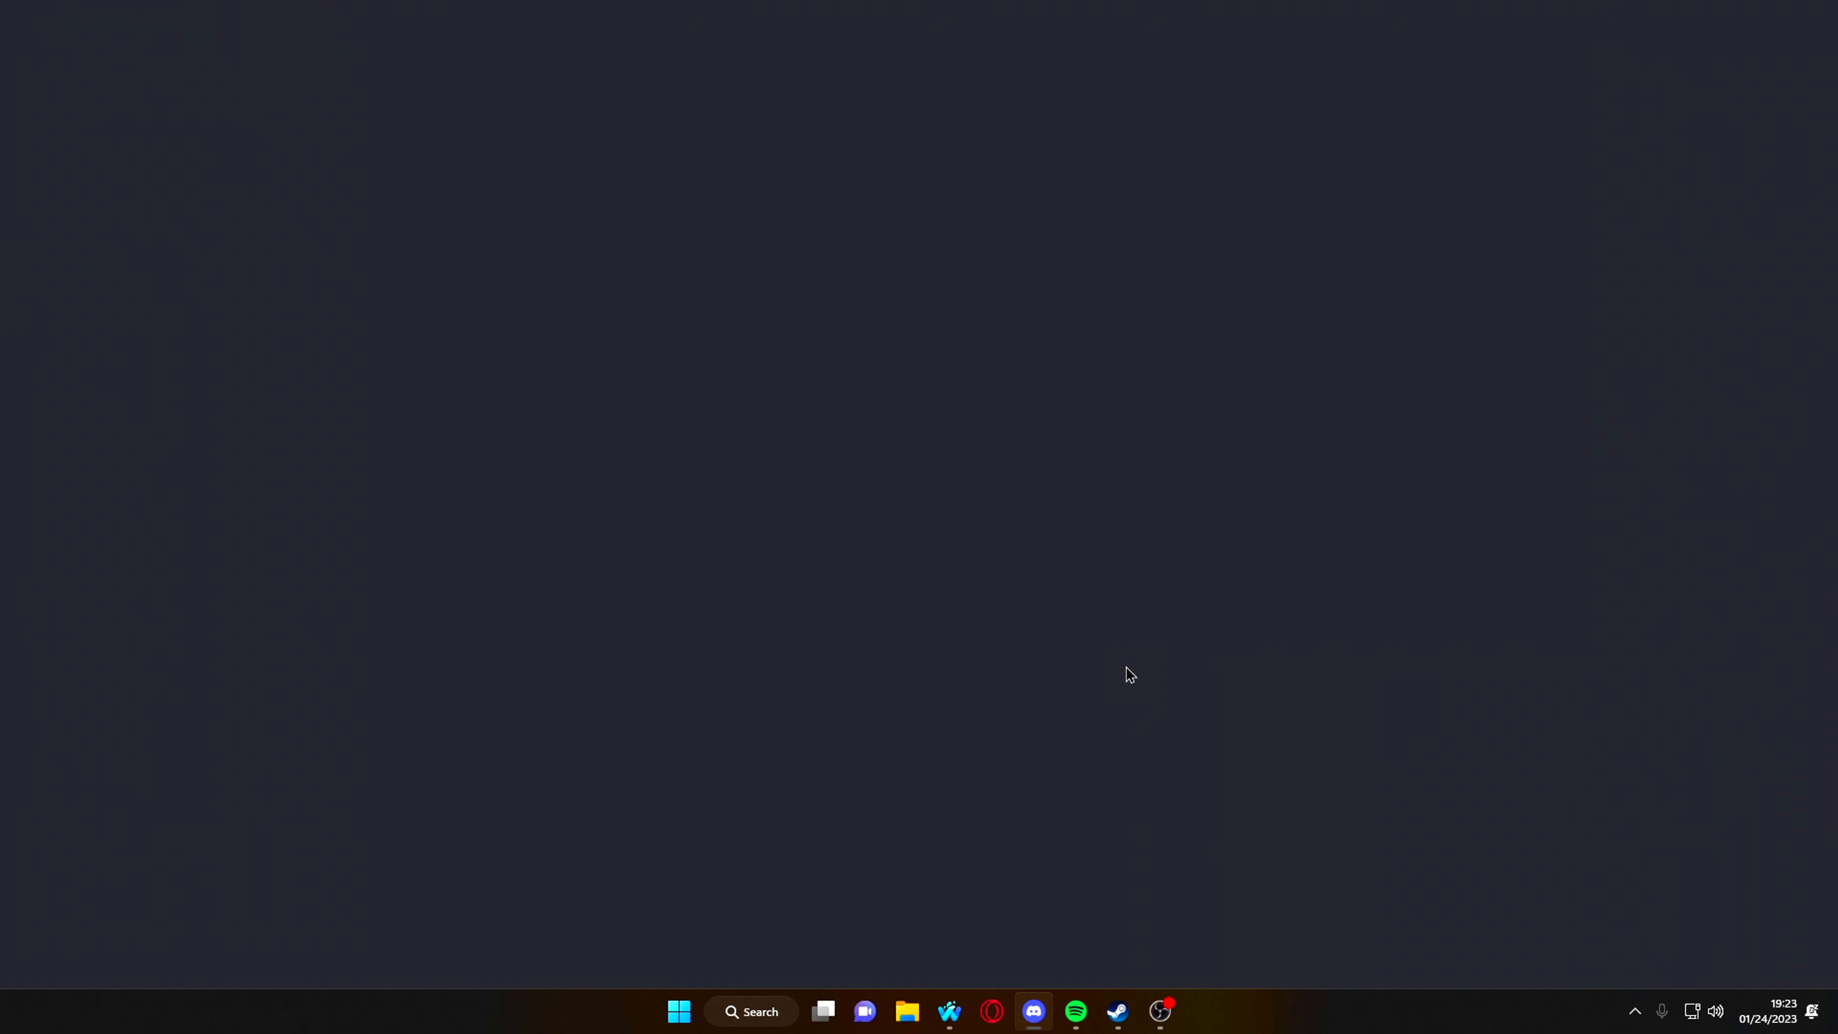
click(1034, 1012)
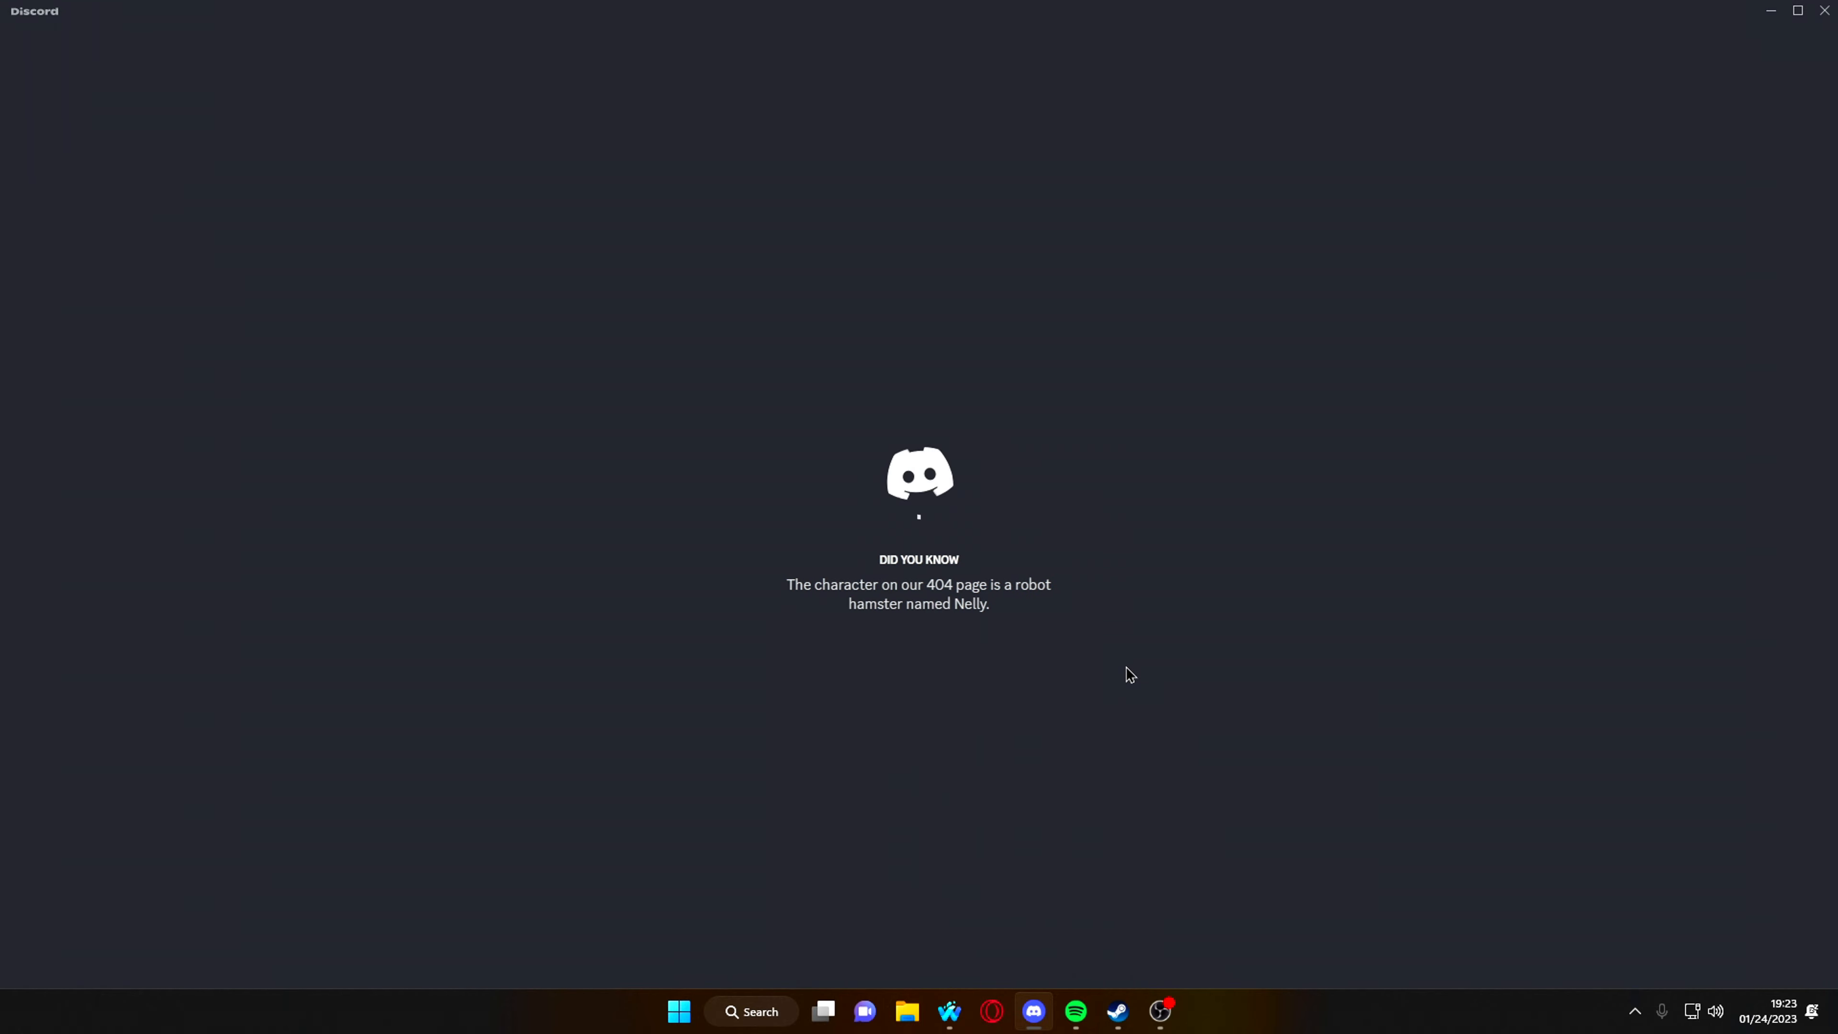